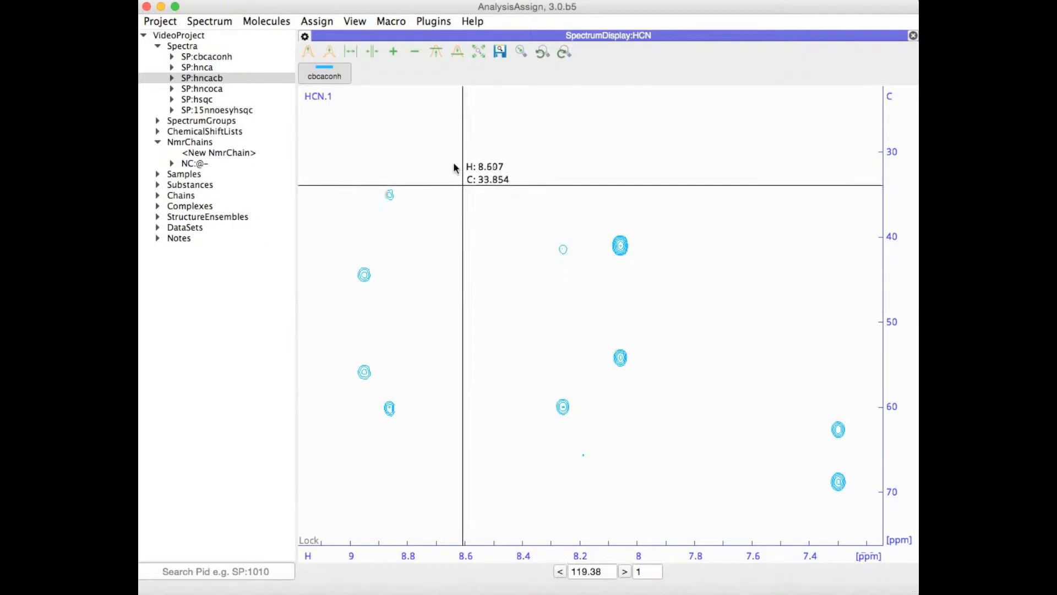
Step: Open the View menu to copy the HCN display with Y-Z axes flipped
{"action": "left_click", "coordinate": [354, 22]}
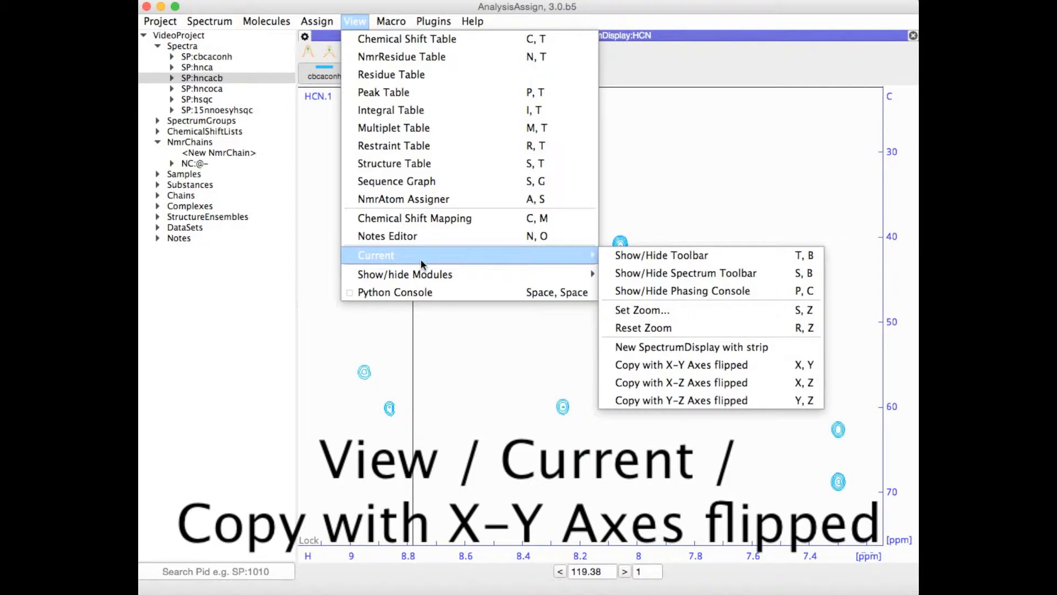
{"action": "mouse_move", "coordinate": [672, 272]}
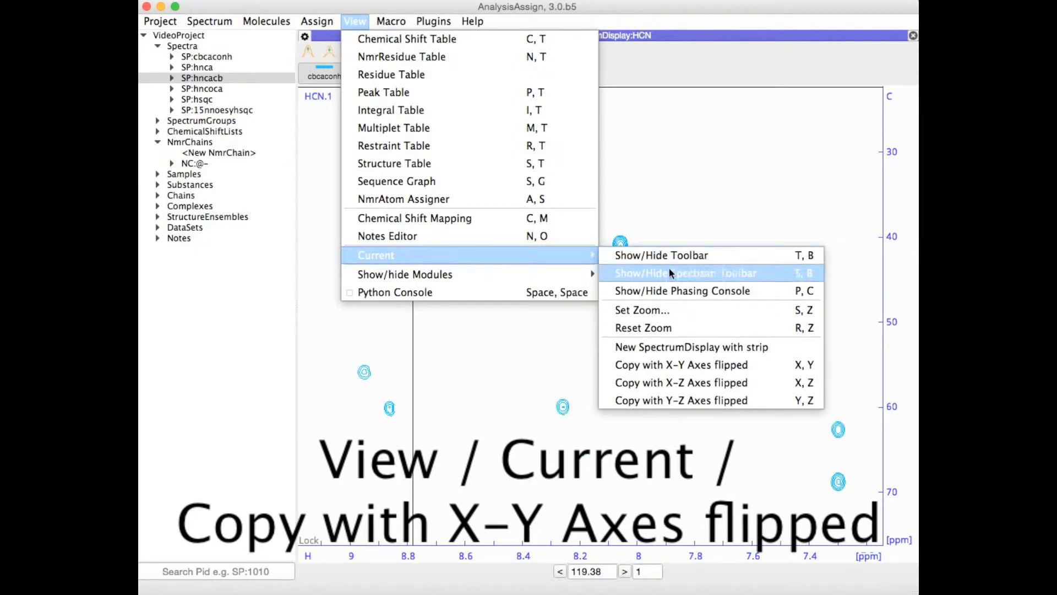
{"action": "mouse_move", "coordinate": [664, 365]}
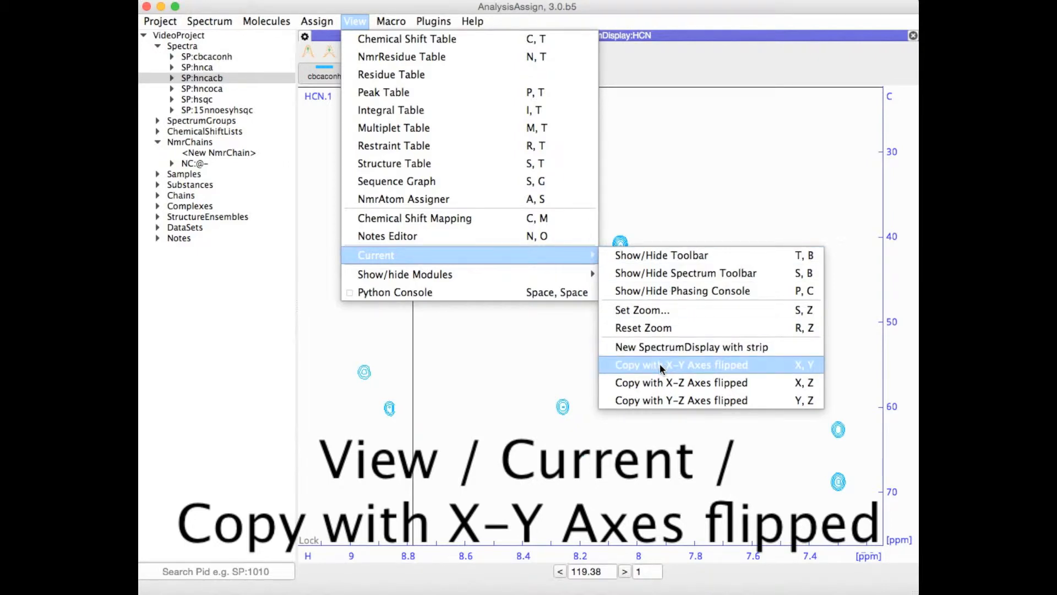
{"action": "mouse_move", "coordinate": [670, 386]}
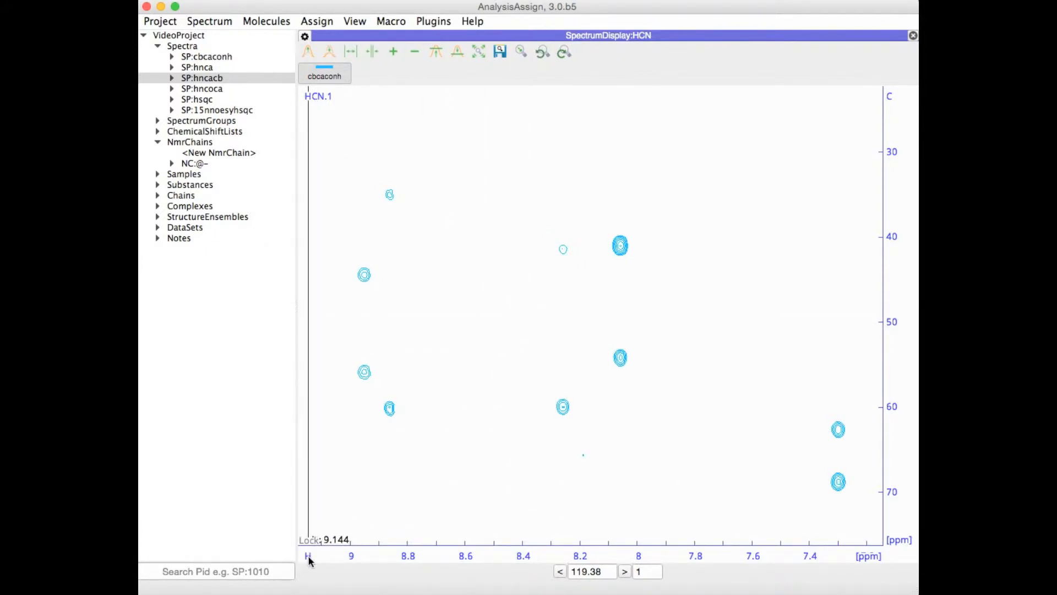
{"action": "mouse_move", "coordinate": [888, 111]}
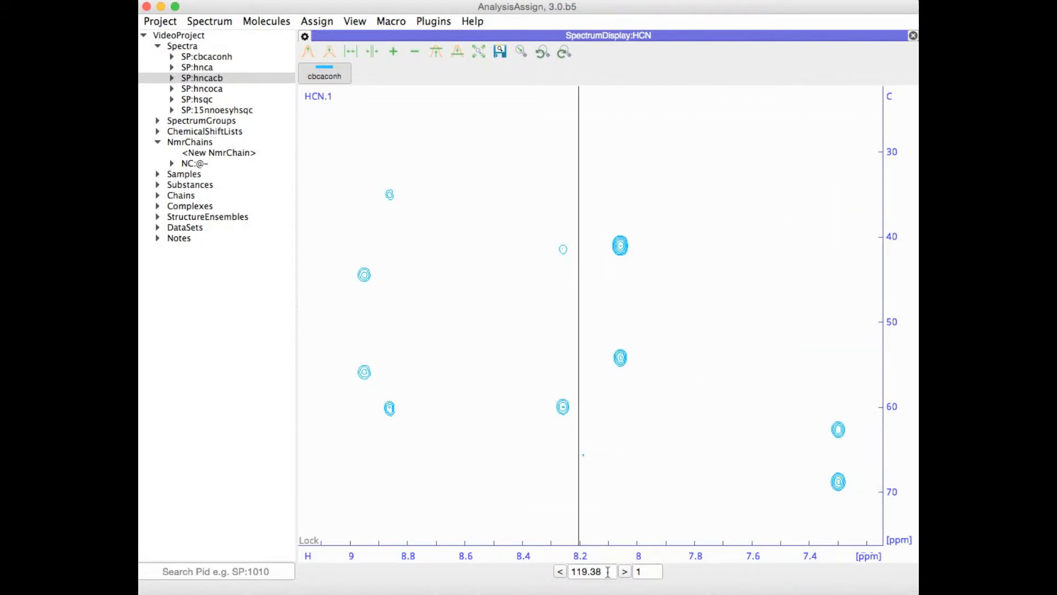
{"action": "mouse_move", "coordinate": [452, 421]}
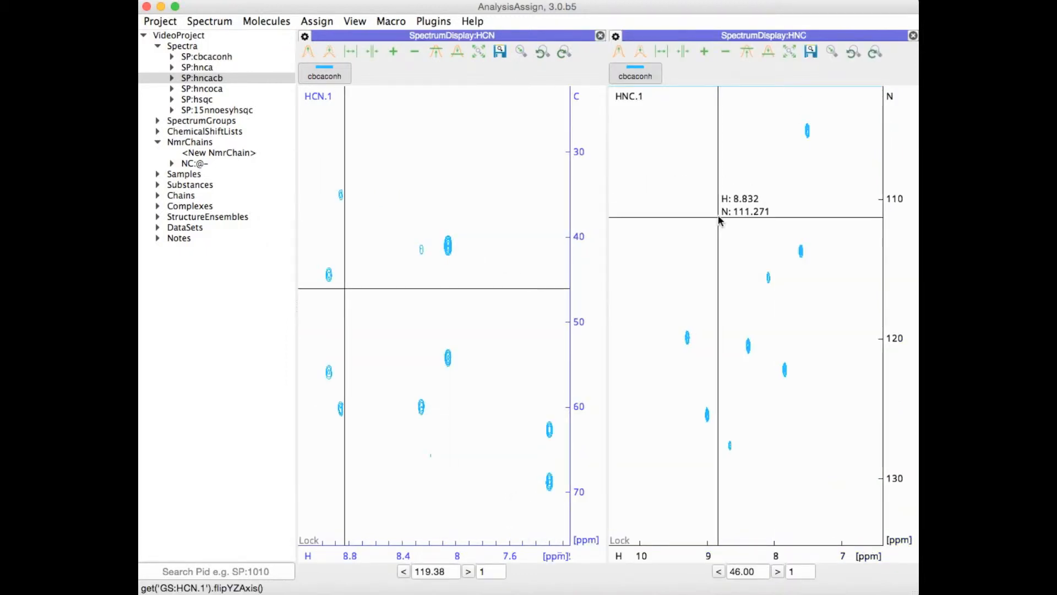
{"action": "mouse_move", "coordinate": [860, 110]}
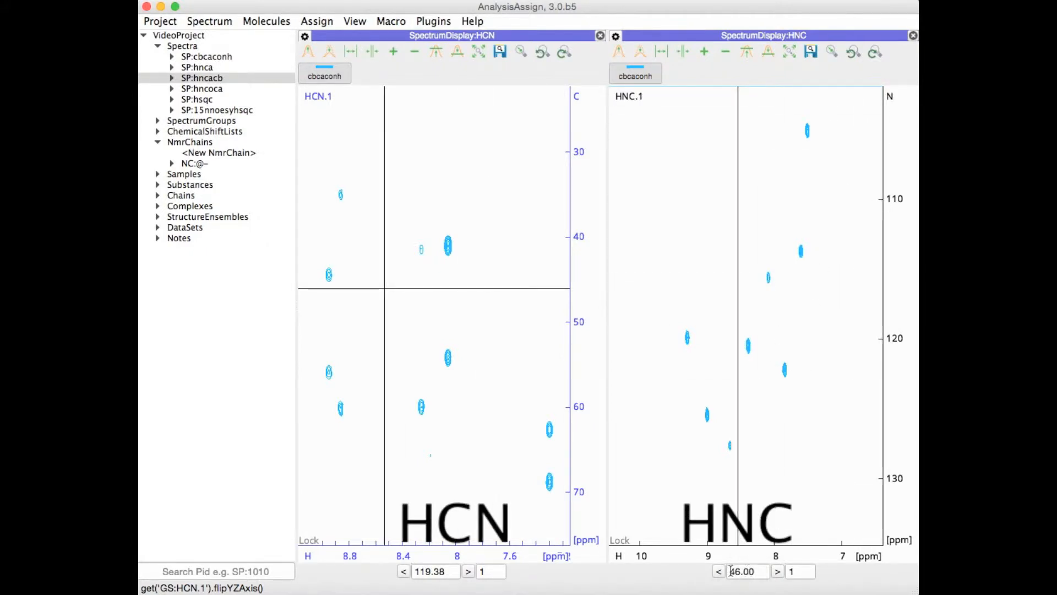
{"action": "mouse_move", "coordinate": [710, 437]}
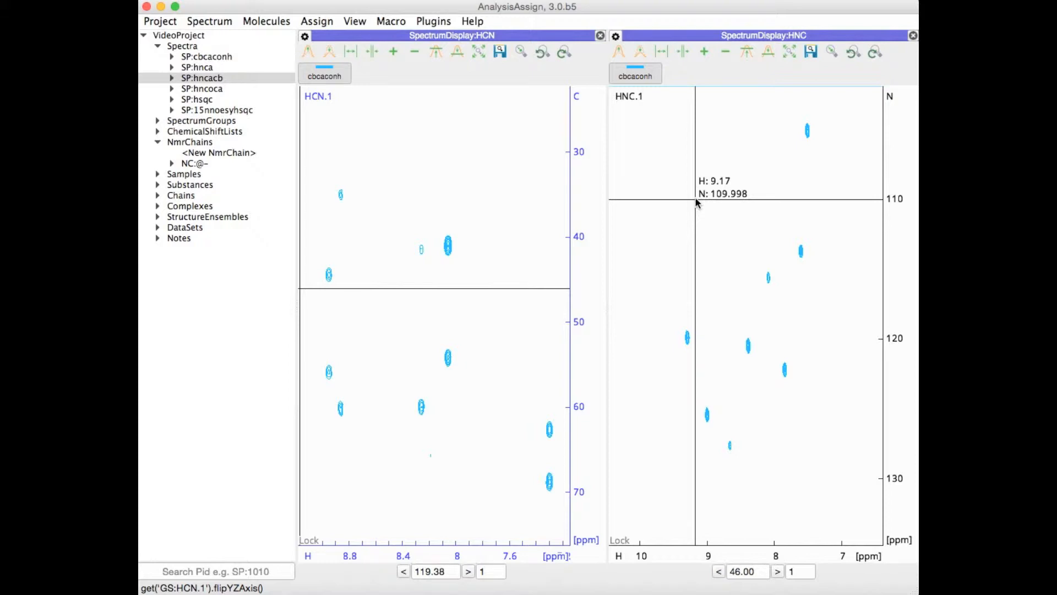
{"action": "mouse_move", "coordinate": [689, 183]}
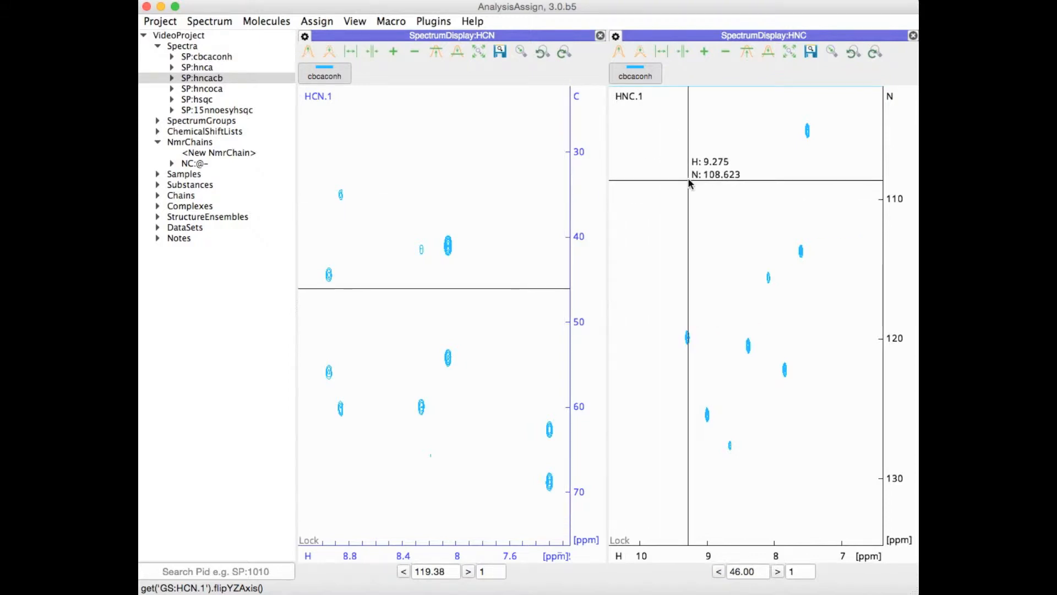
{"action": "mouse_move", "coordinate": [599, 35]}
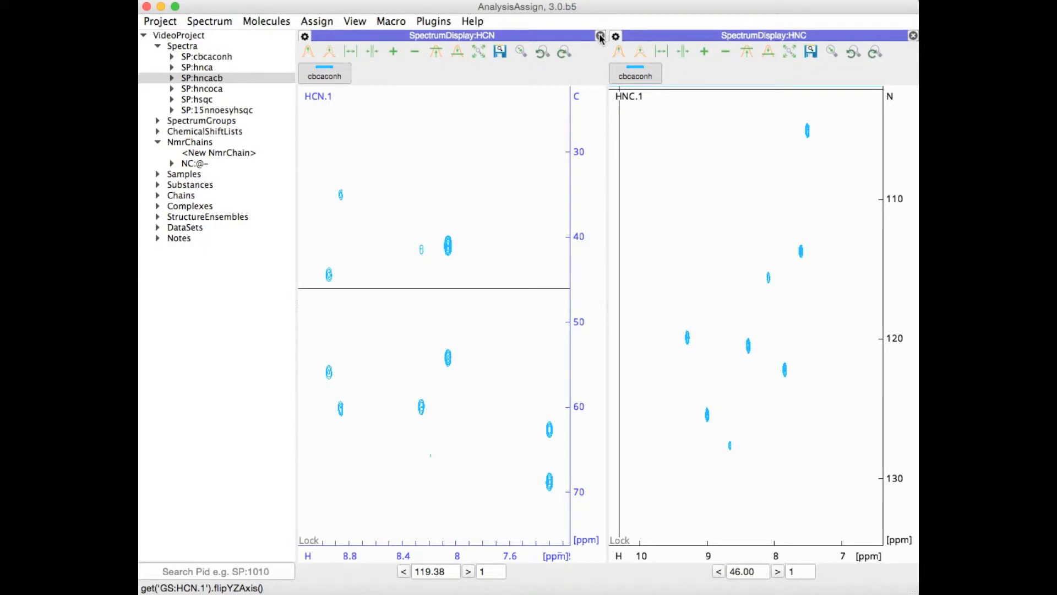
Step: Replace the HNC display with a copy of HCN flipped to H N C axis ordering
{"action": "left_click", "coordinate": [599, 35]}
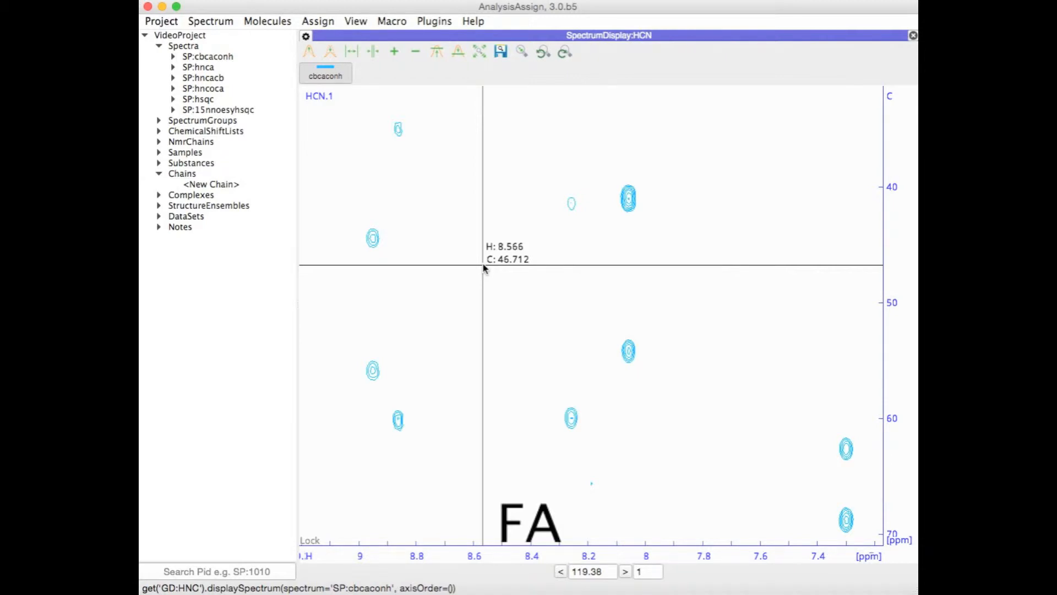
{"action": "mouse_move", "coordinate": [427, 141]}
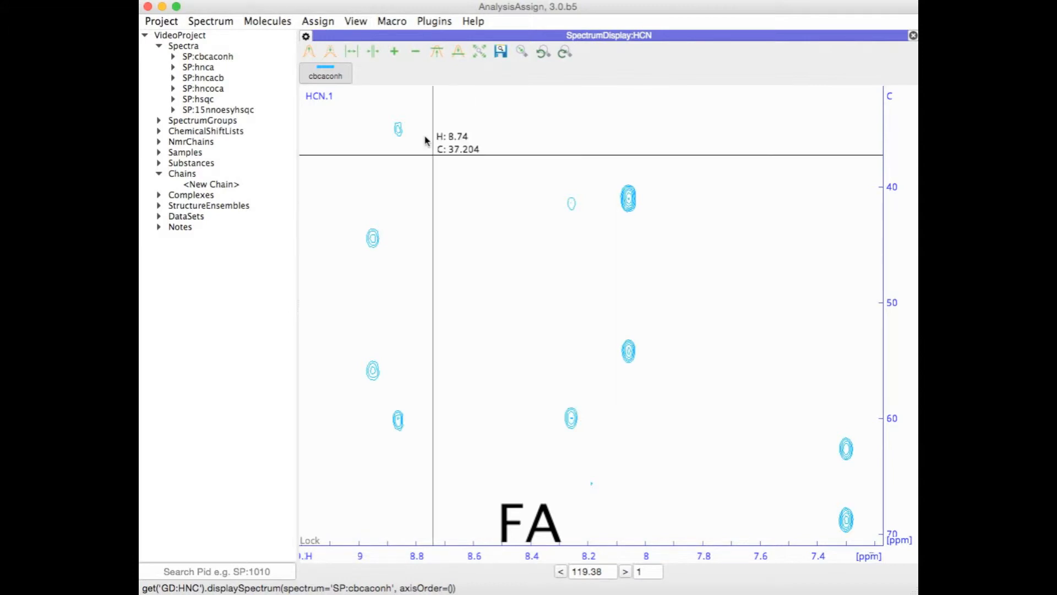
{"action": "left_click", "coordinate": [355, 21]}
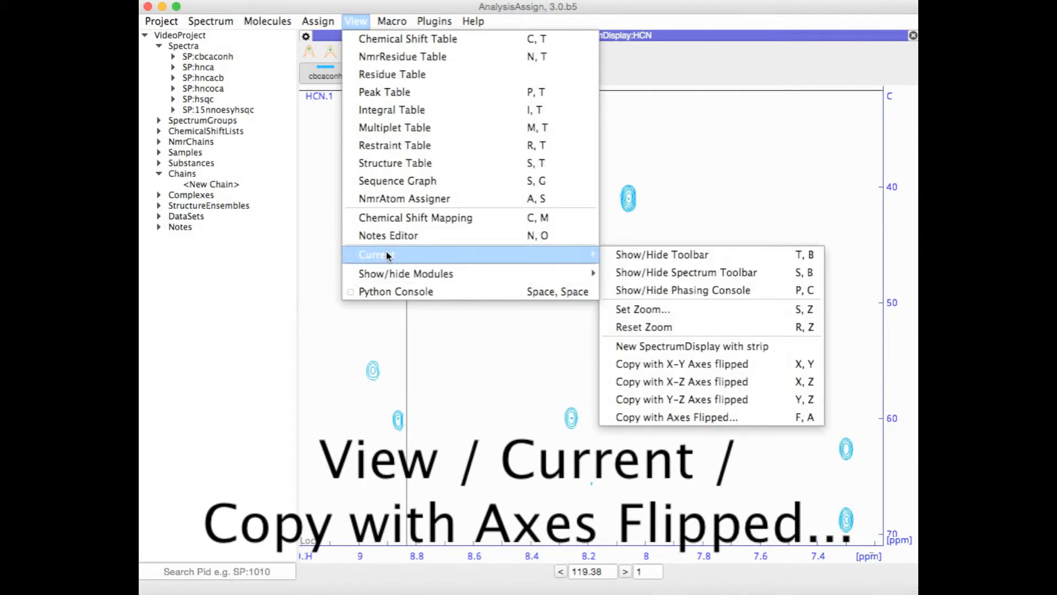
{"action": "mouse_move", "coordinate": [727, 417]}
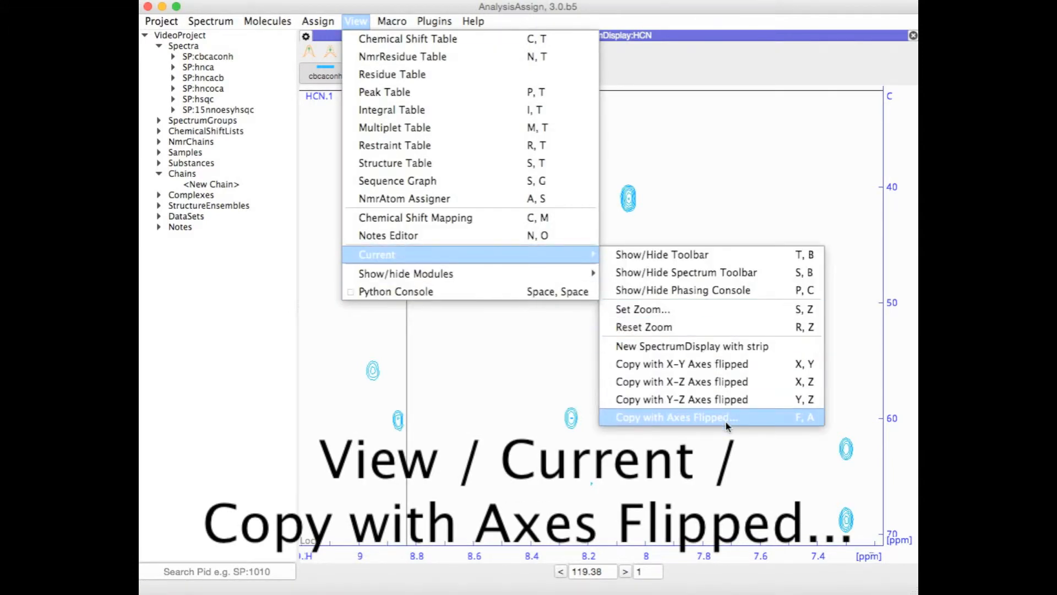
{"action": "left_click", "coordinate": [681, 417]}
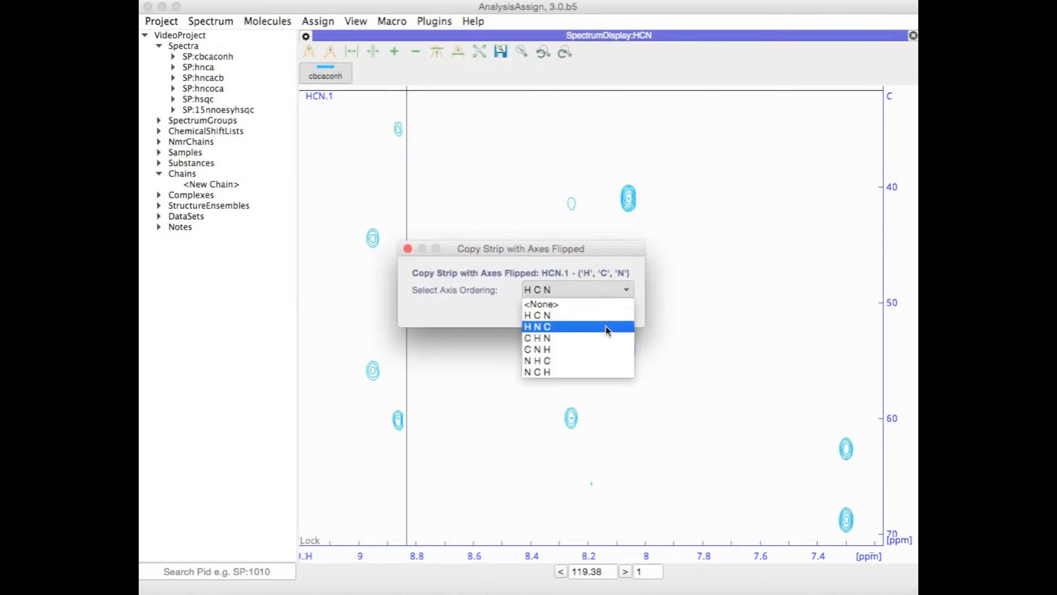
{"action": "left_click", "coordinate": [538, 326]}
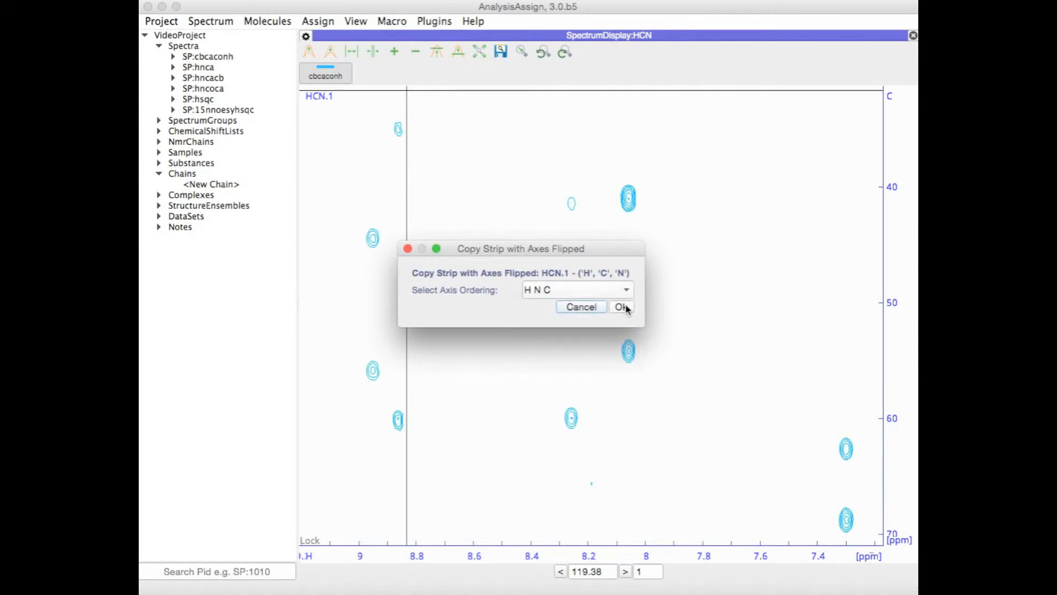
{"action": "left_click", "coordinate": [620, 307]}
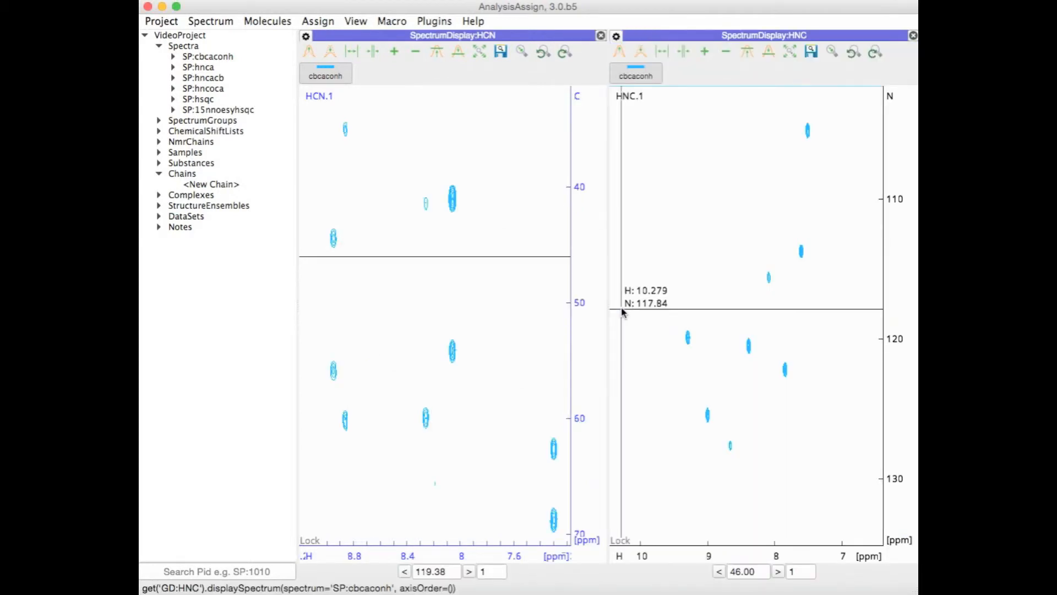
{"action": "mouse_move", "coordinate": [719, 197]}
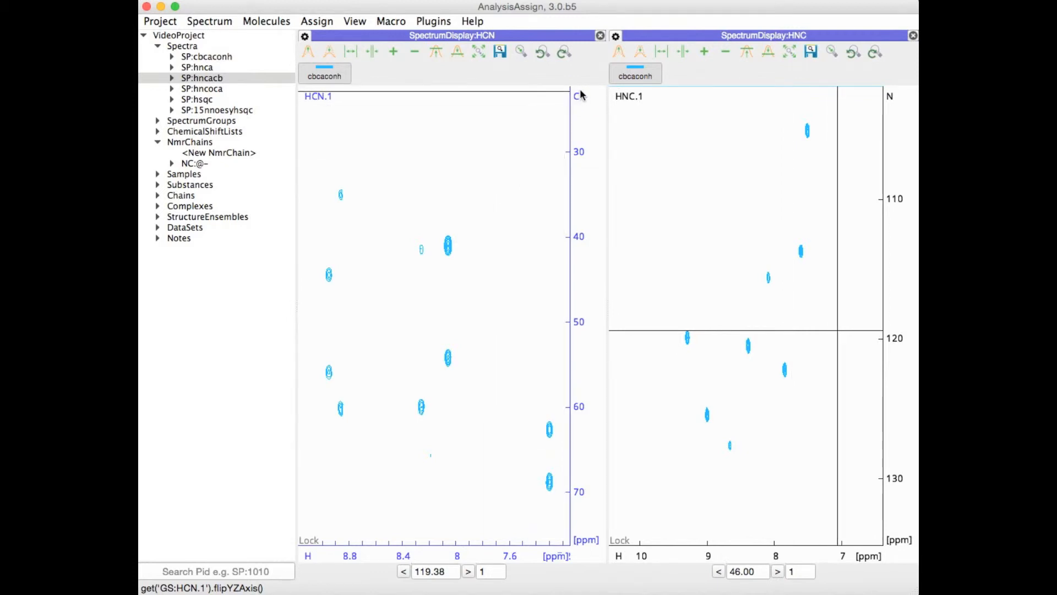
{"action": "mouse_move", "coordinate": [507, 208]}
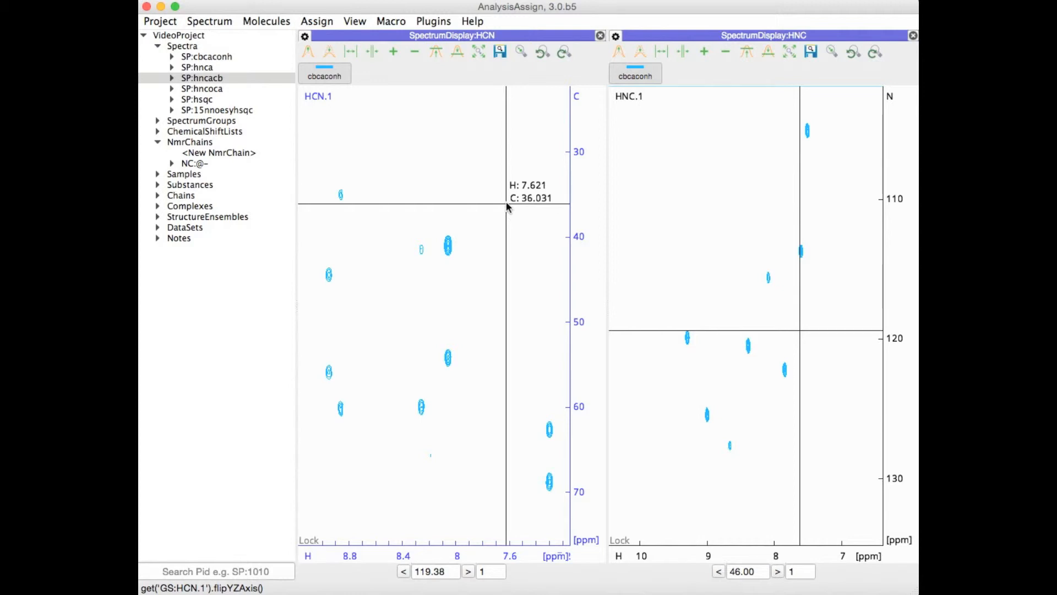
{"action": "mouse_move", "coordinate": [295, 120]}
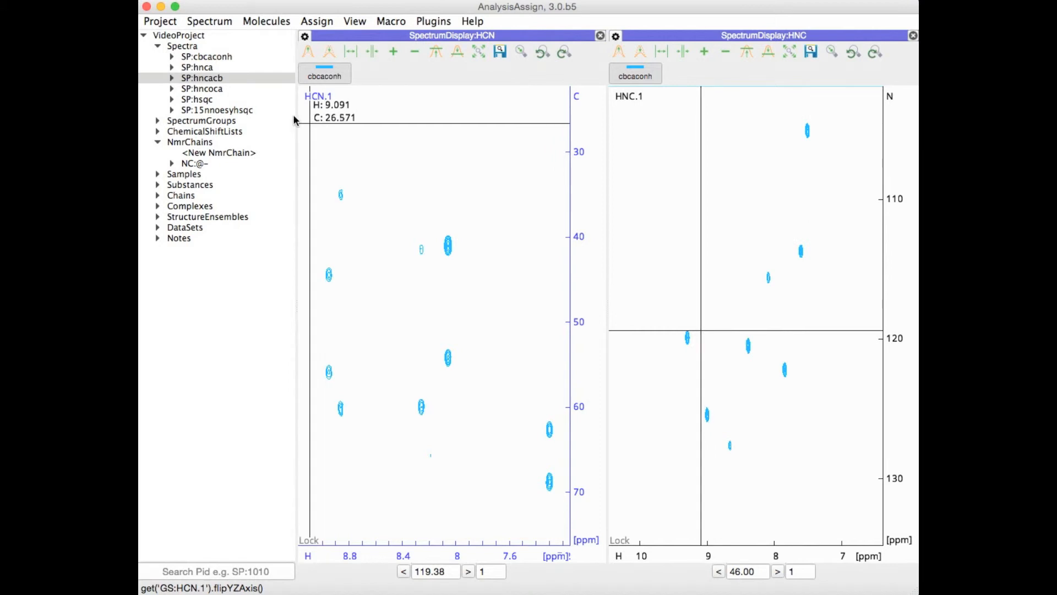
Step: Set Preferred Axis Order to HNC in cbcaconh's Dimensions properties and apply
{"action": "double_click", "coordinate": [205, 56]}
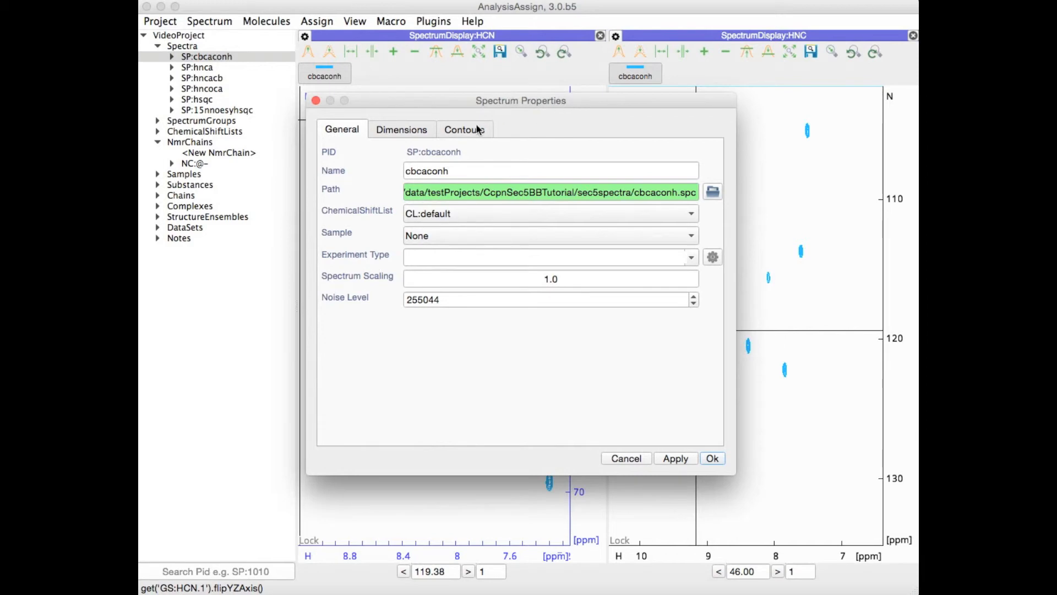
{"action": "left_click", "coordinate": [402, 128]}
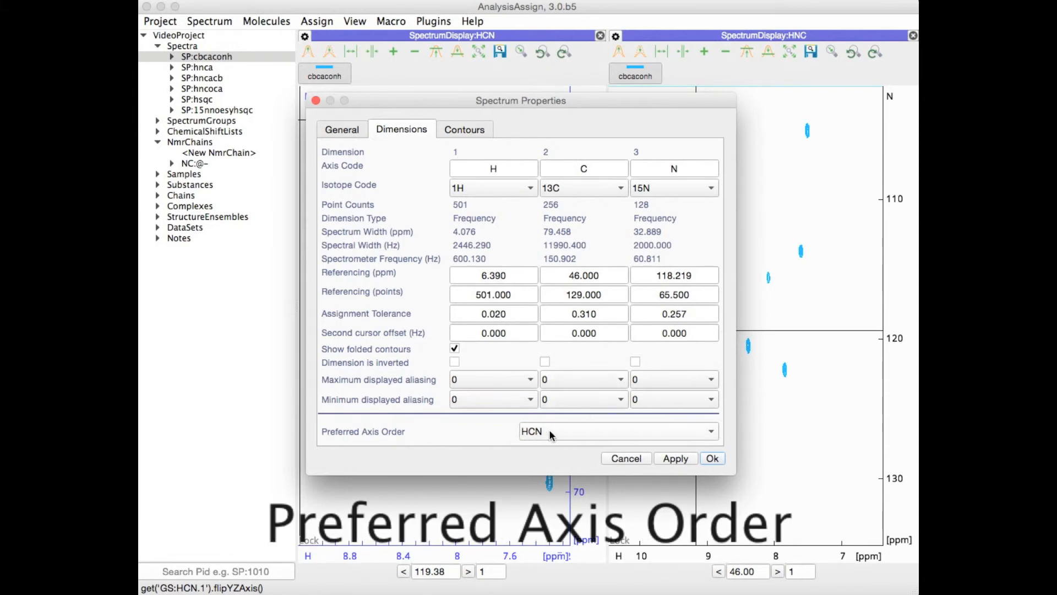
{"action": "left_click", "coordinate": [618, 432]}
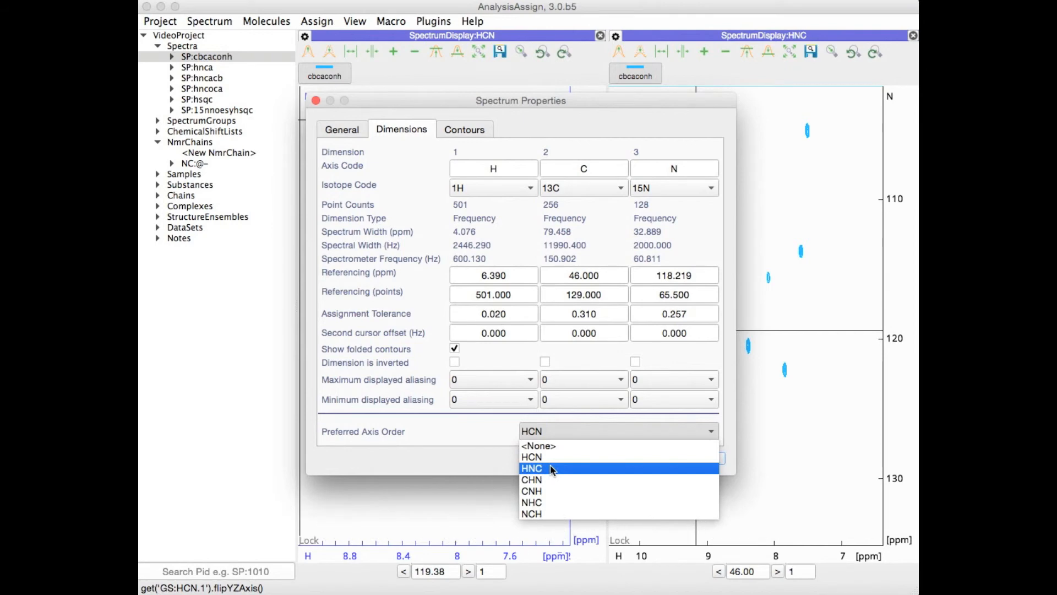
{"action": "left_click", "coordinate": [530, 468]}
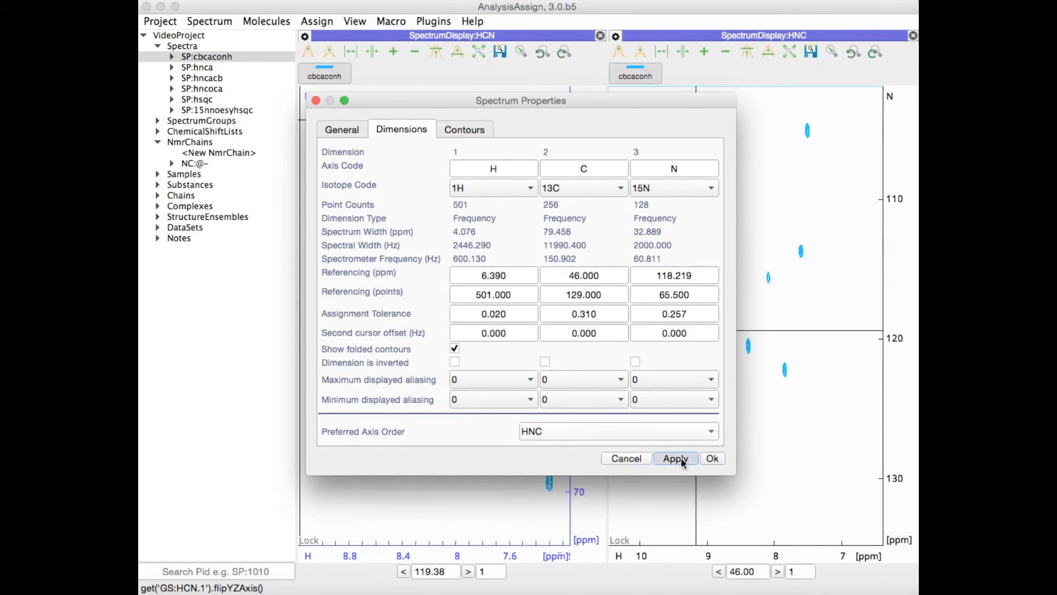
{"action": "left_click", "coordinate": [713, 458]}
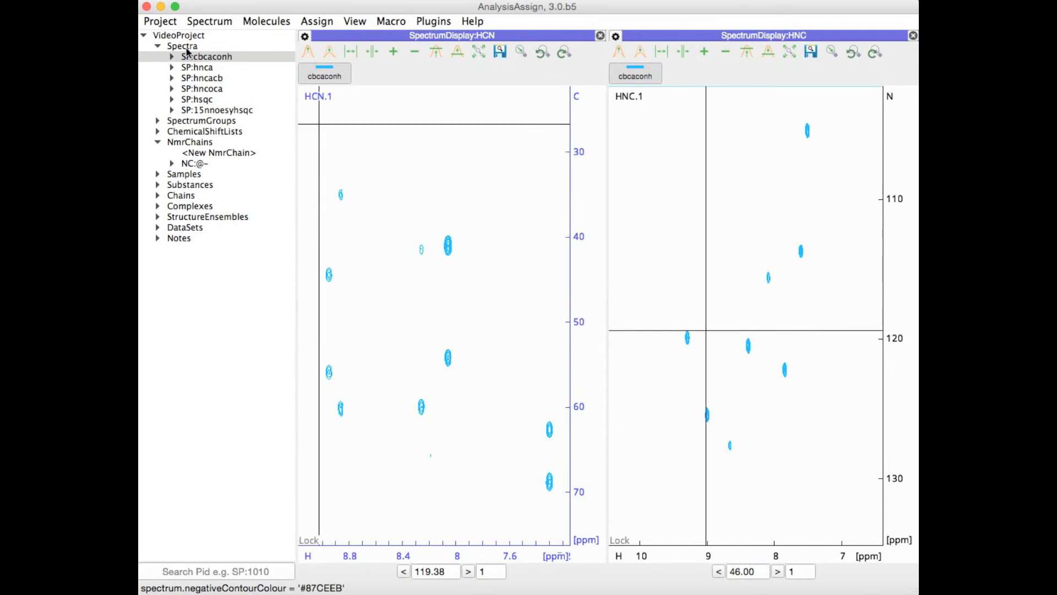
{"action": "left_click", "coordinate": [207, 56]}
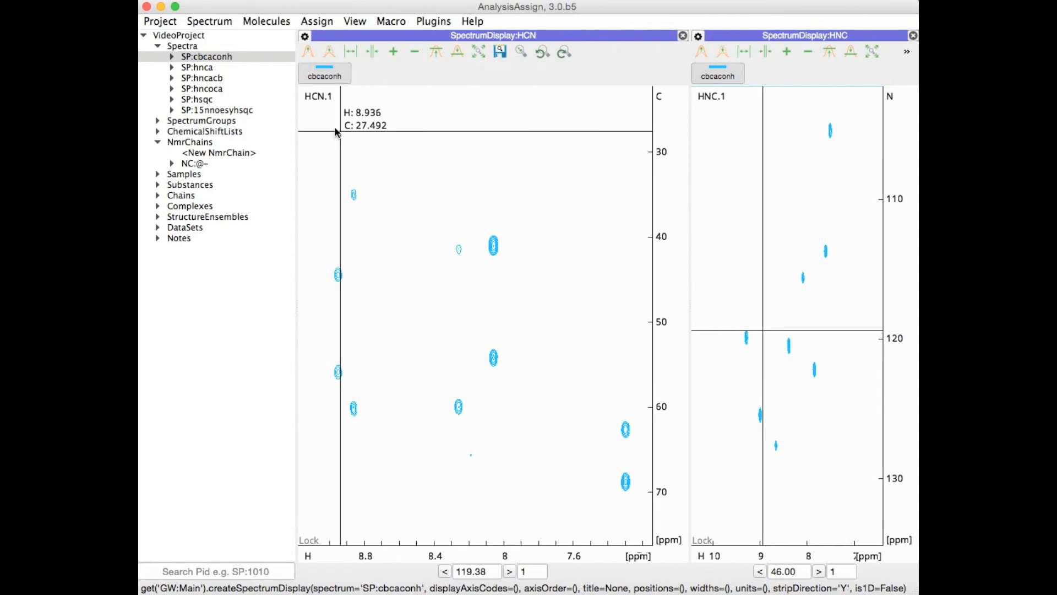
Step: Set the Spectrum preference Axis Ordering to Always Ask and apply it
{"action": "left_click", "coordinate": [160, 21]}
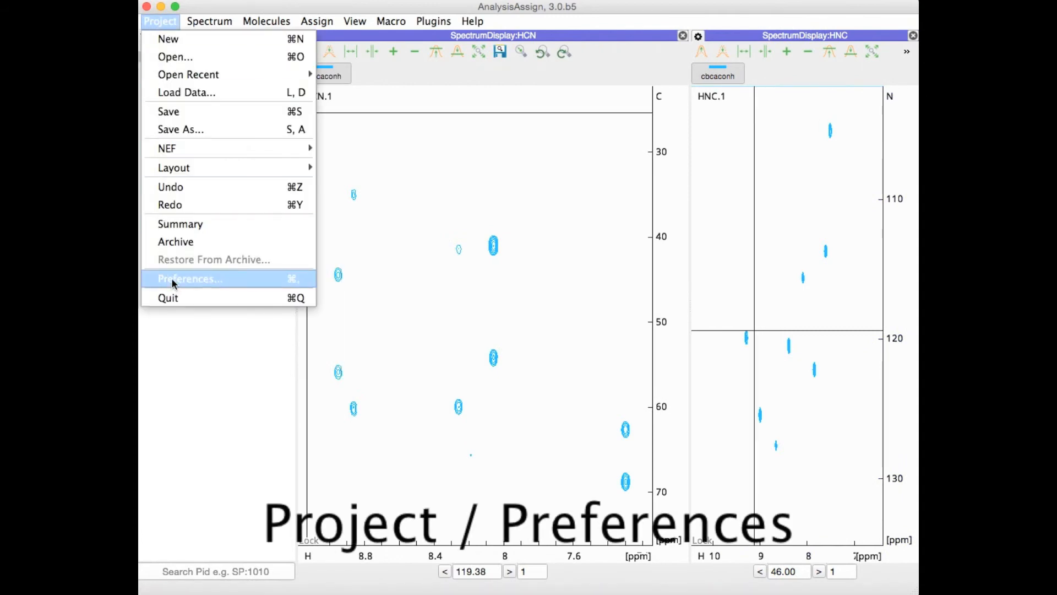
{"action": "left_click", "coordinate": [189, 278]}
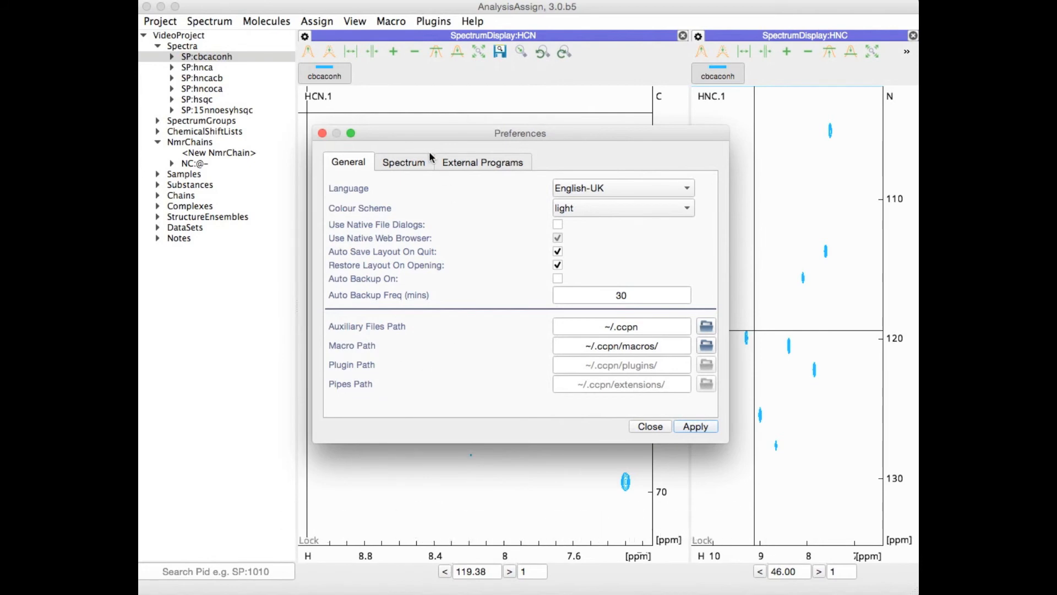
{"action": "left_click", "coordinate": [404, 162]}
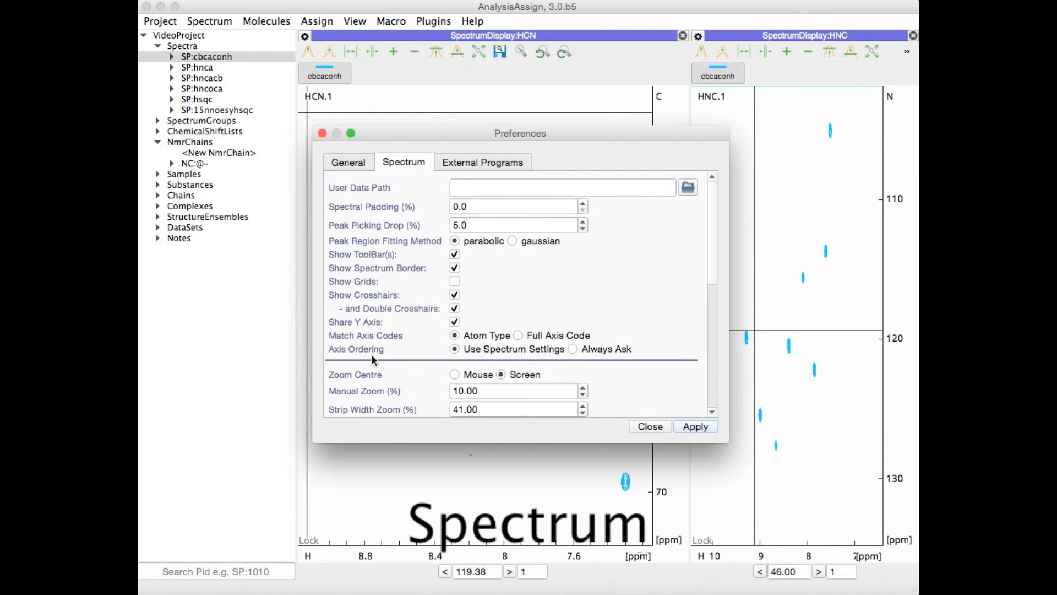
{"action": "mouse_move", "coordinate": [390, 354]}
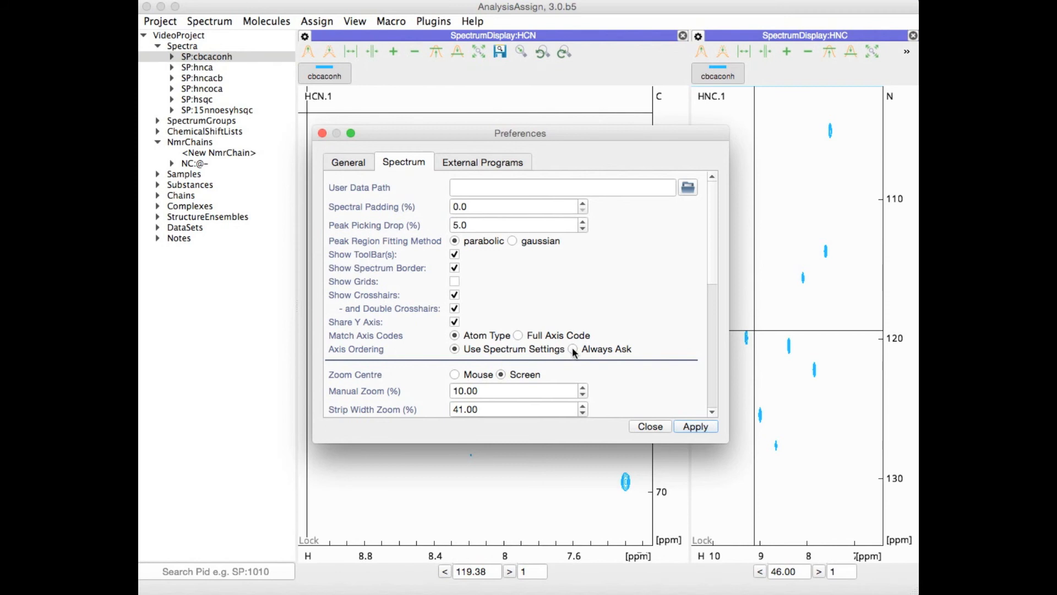
{"action": "left_click", "coordinate": [573, 349]}
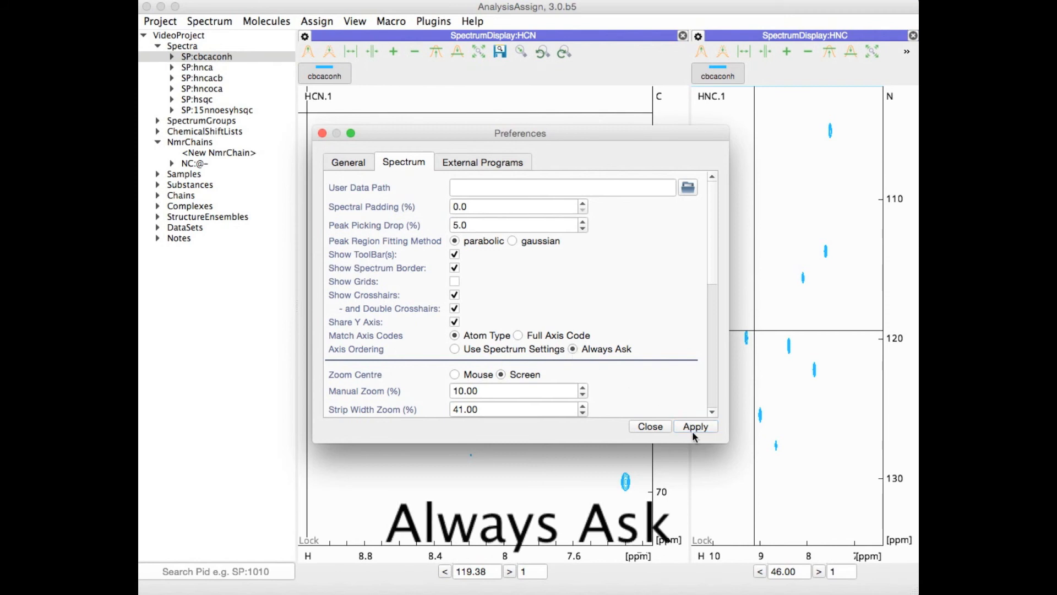
{"action": "left_click", "coordinate": [650, 426]}
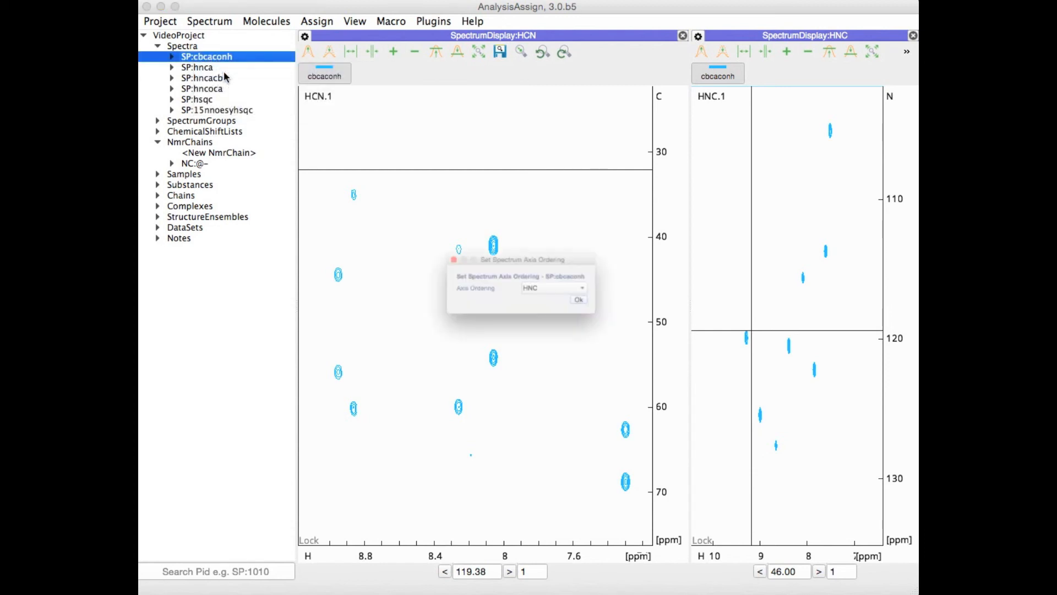
Step: Choose HCN as cbcaconh's axis ordering in the prompt
{"action": "left_click", "coordinate": [569, 290]}
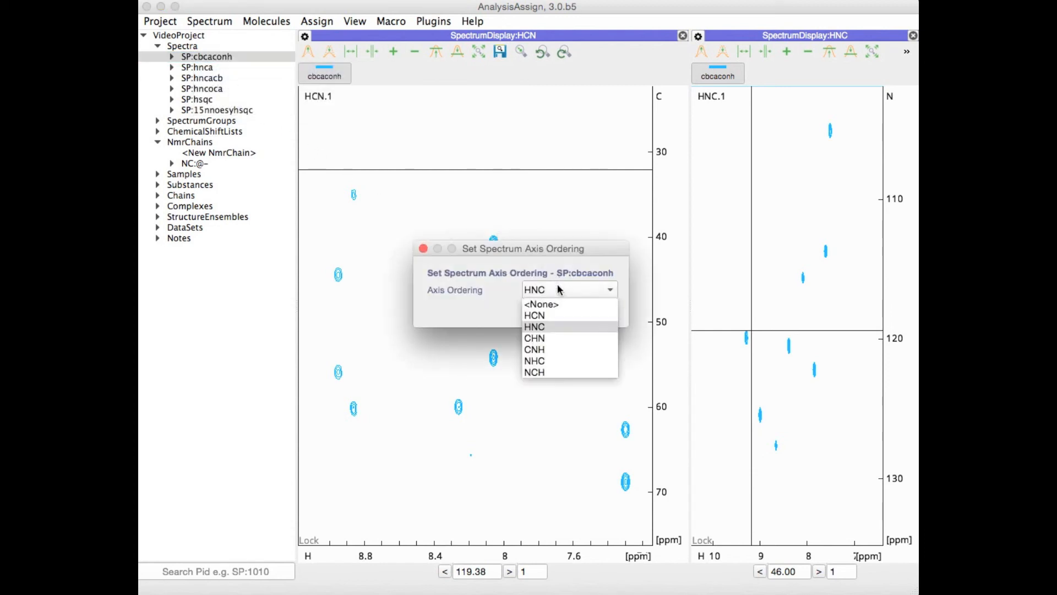
{"action": "left_click", "coordinate": [534, 315]}
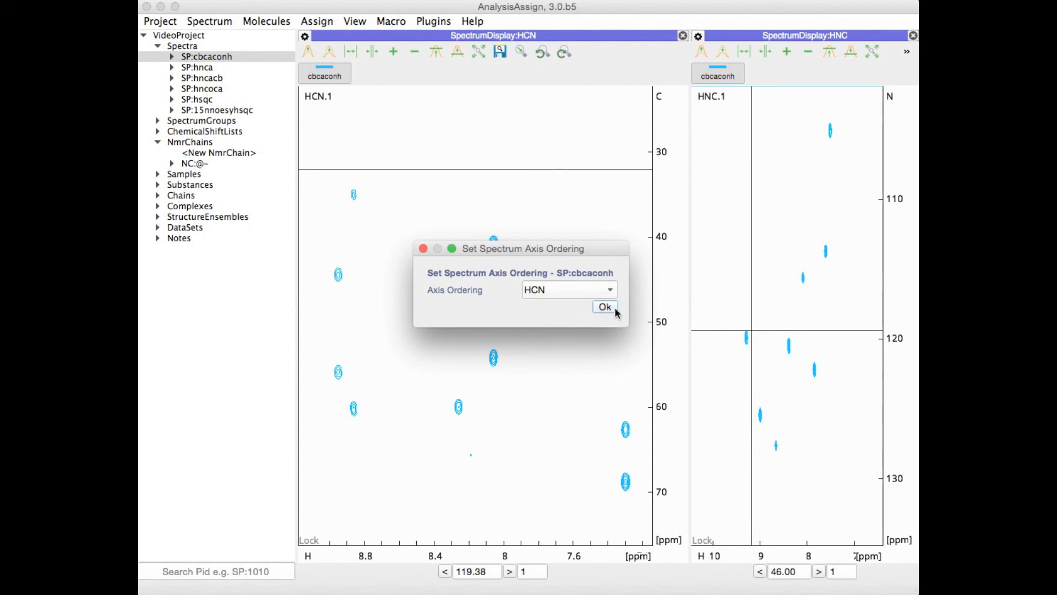